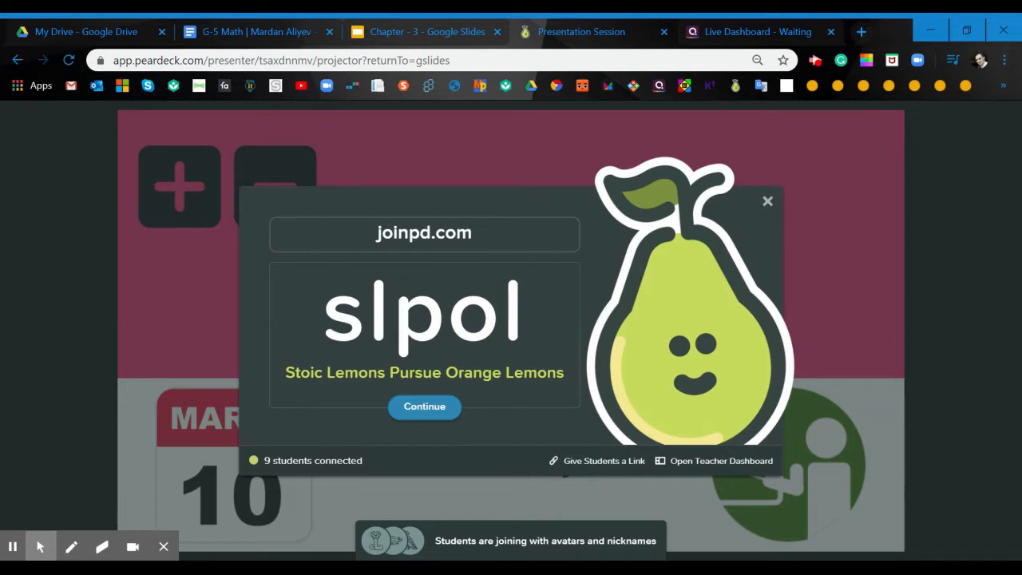
mouse_move(209, 523)
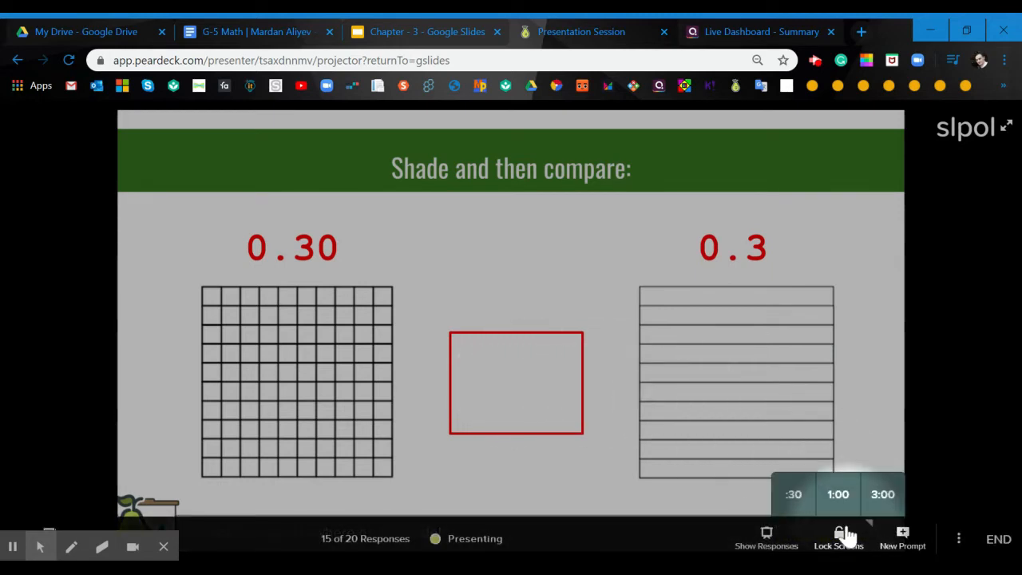
Lock every student's screen and show the shaded responses as a thumbnail grid
left_click(837, 494)
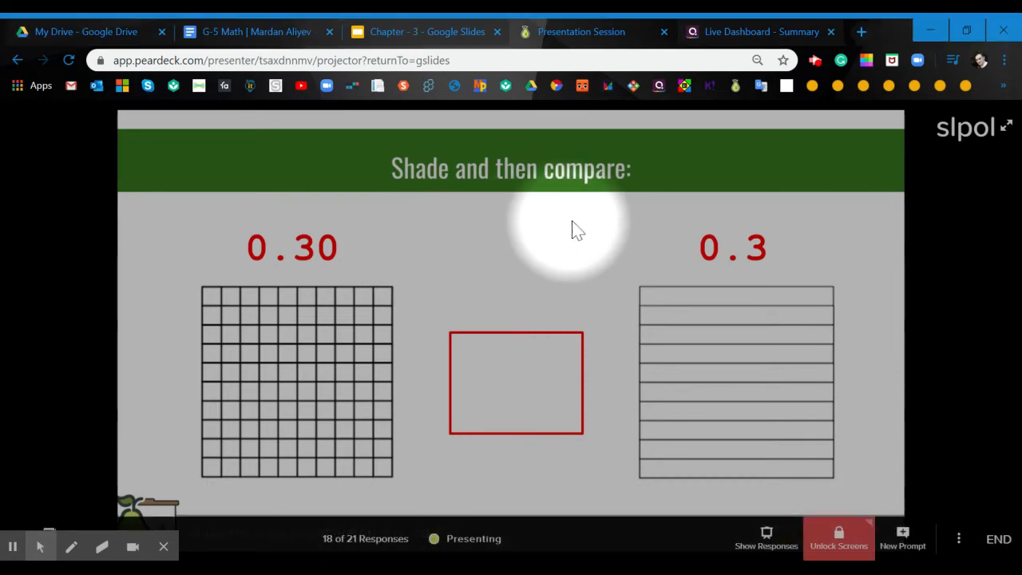
mouse_move(511, 298)
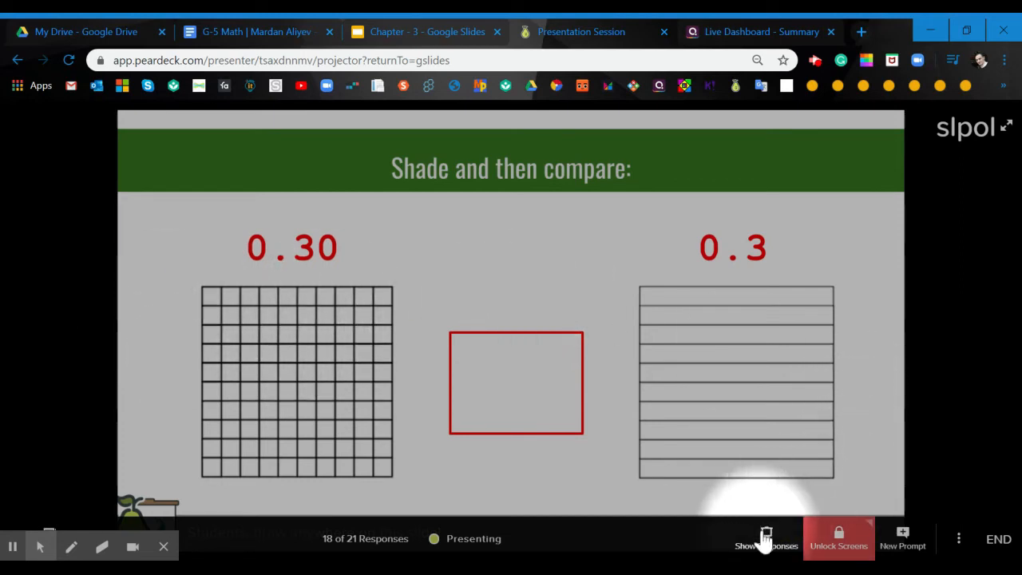
left_click(767, 538)
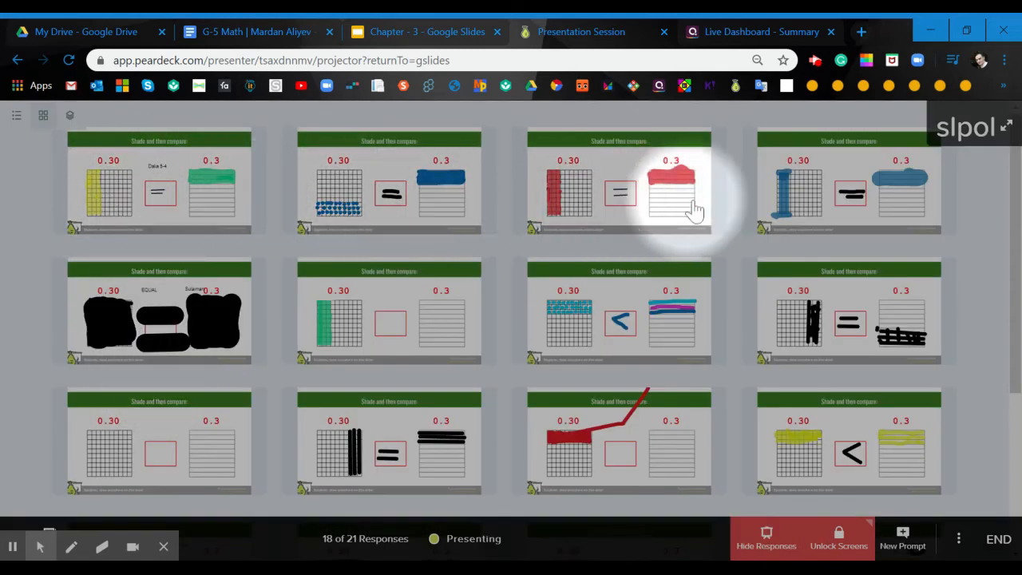
mouse_move(653, 359)
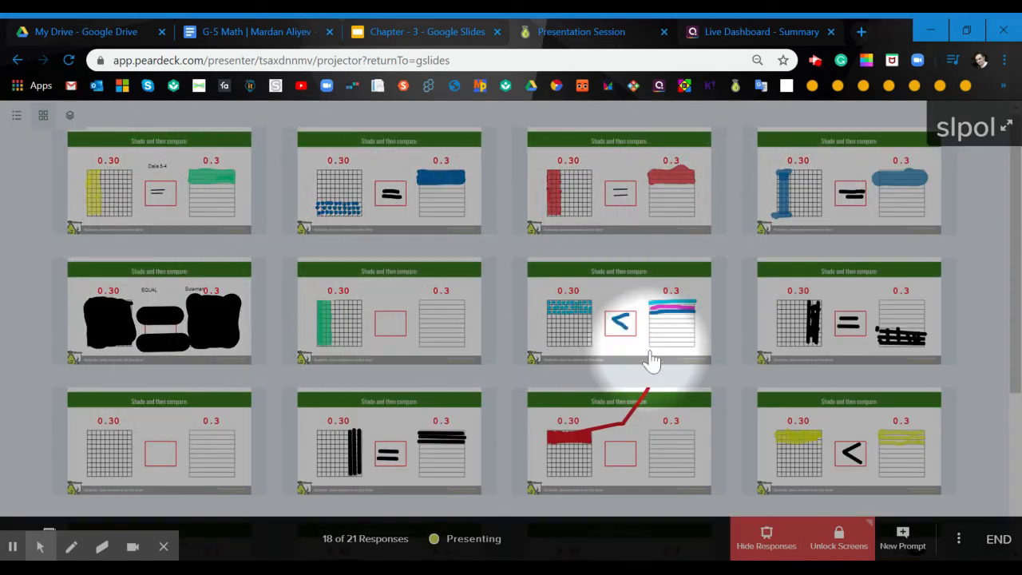